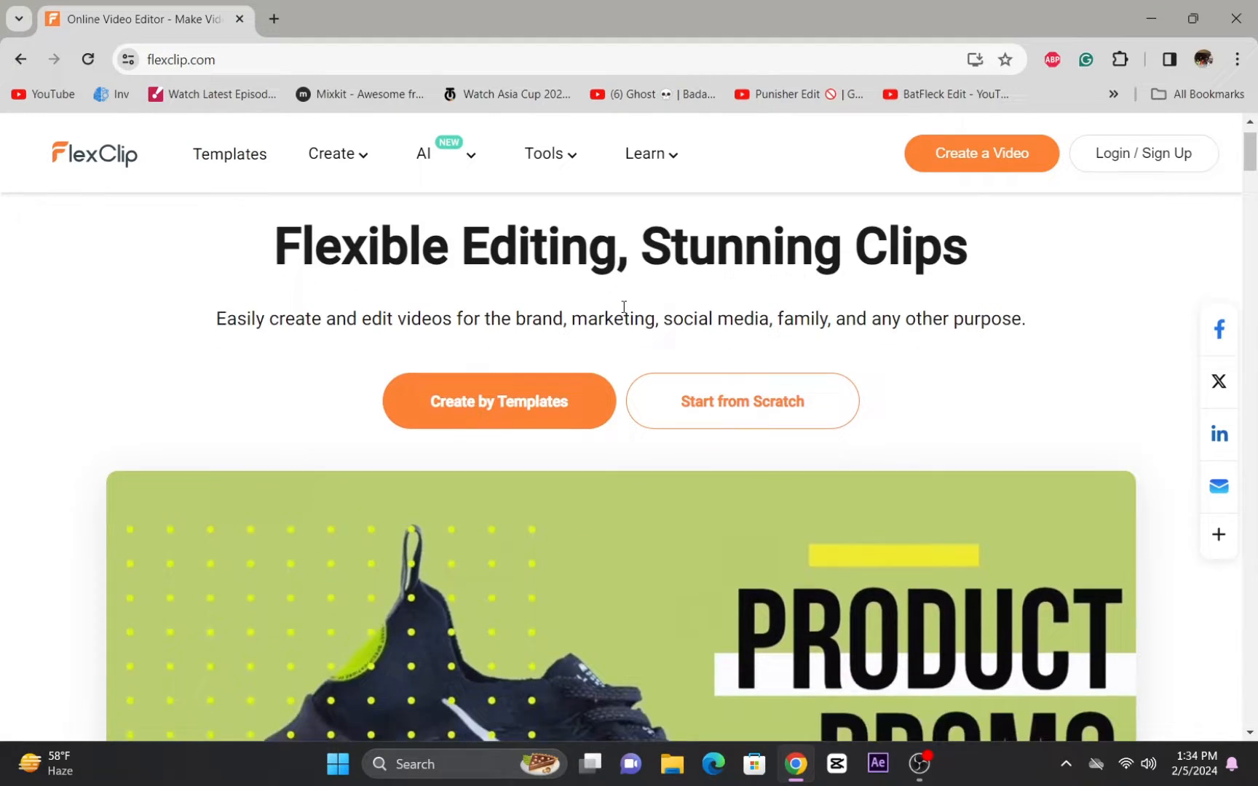
- Browse FlexClip's AI feature examples: text-to-video, video script and image generator
scroll(down, 3)
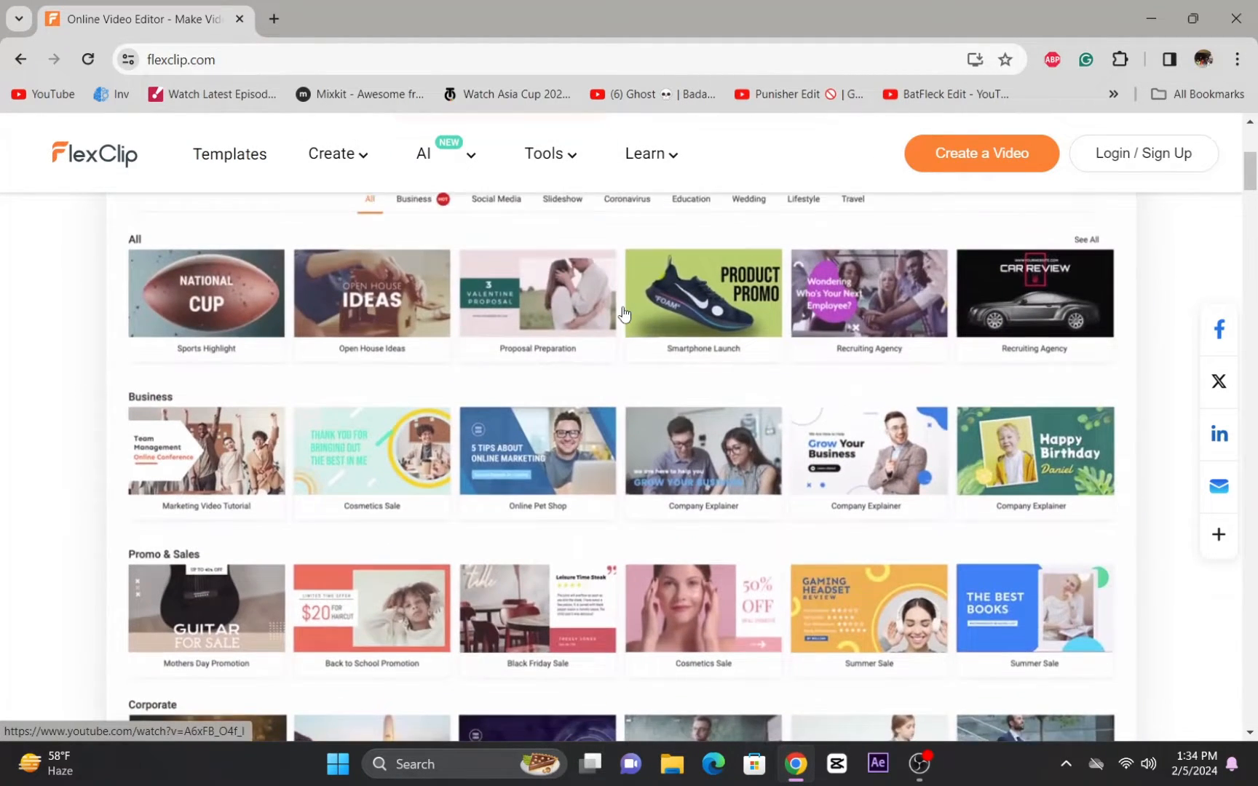
scroll(up, 3)
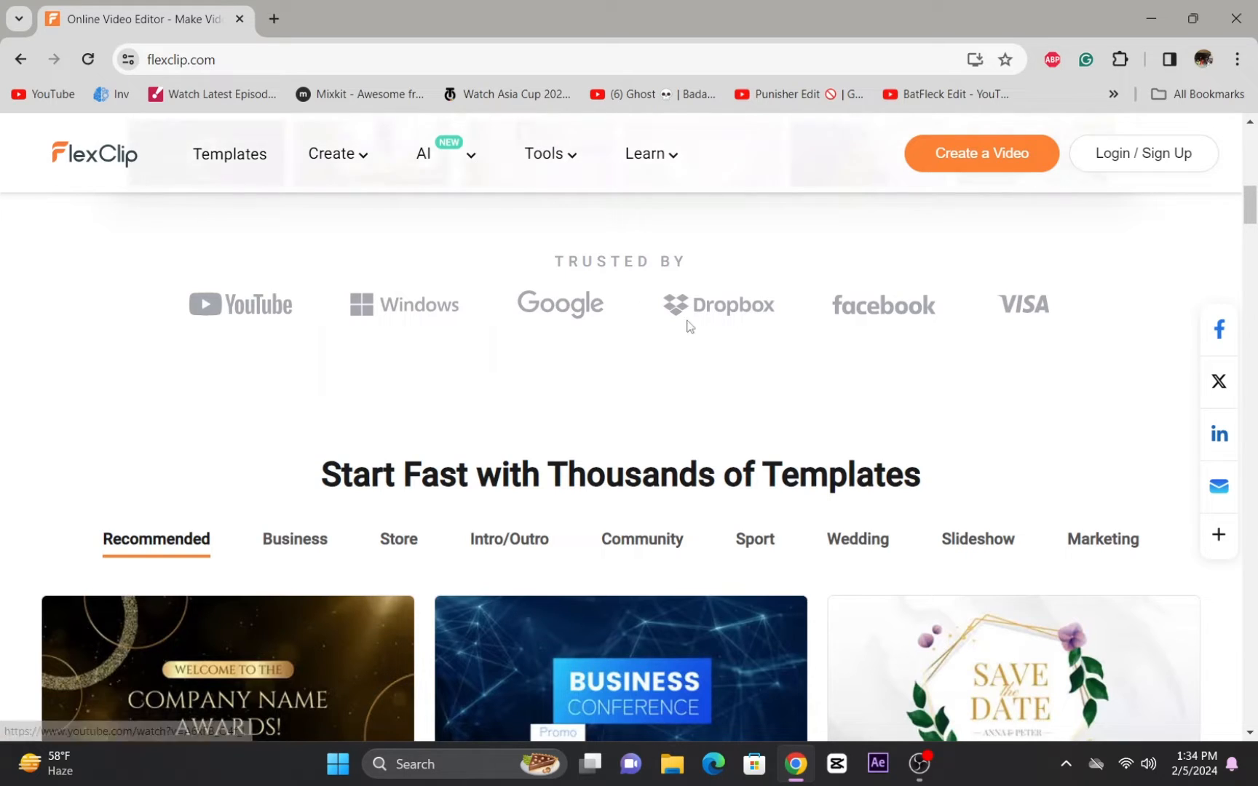
scroll(down, 3)
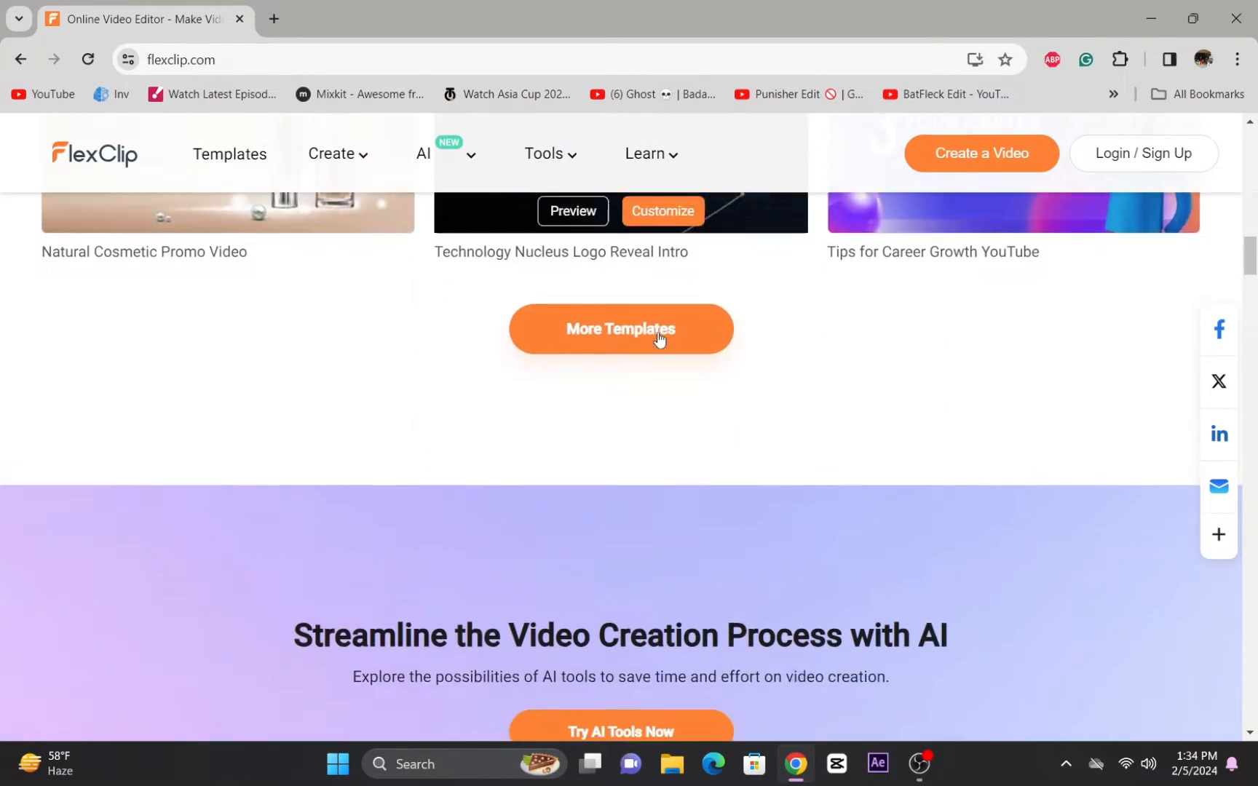
scroll(down, 3)
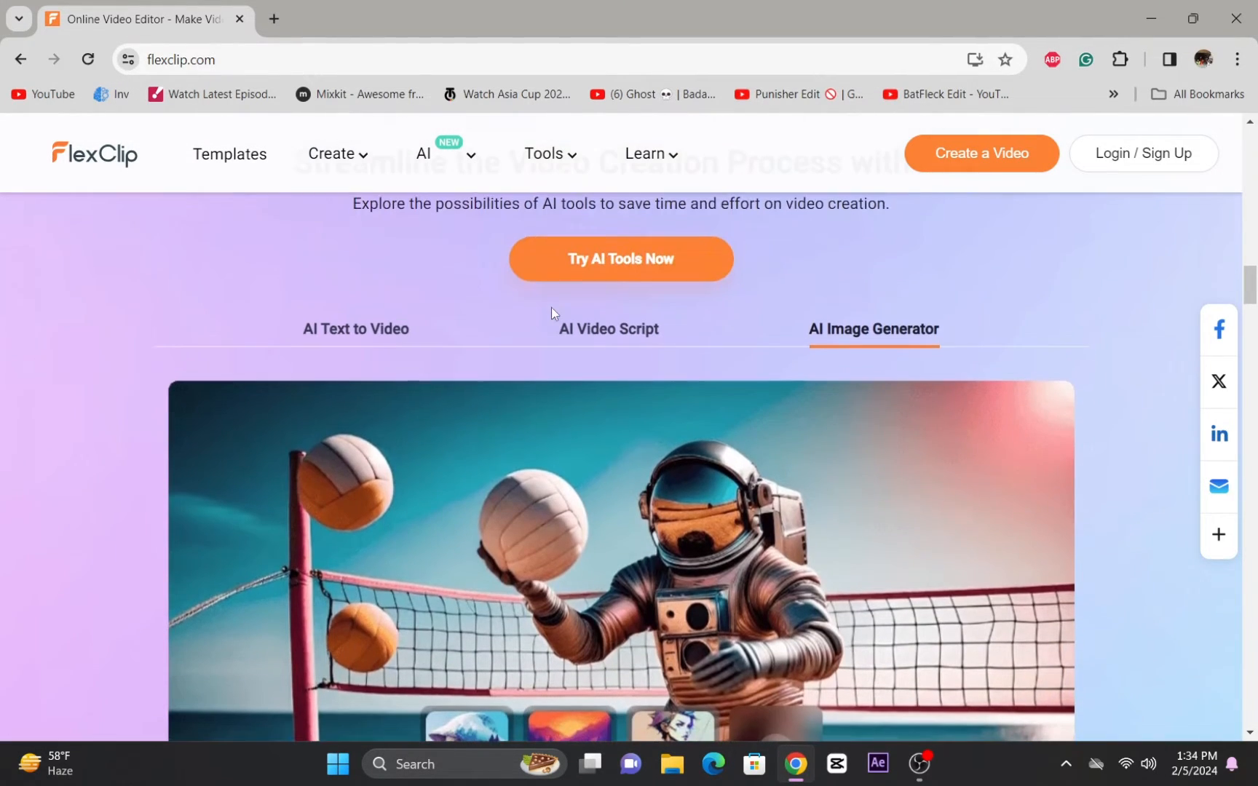
click(355, 329)
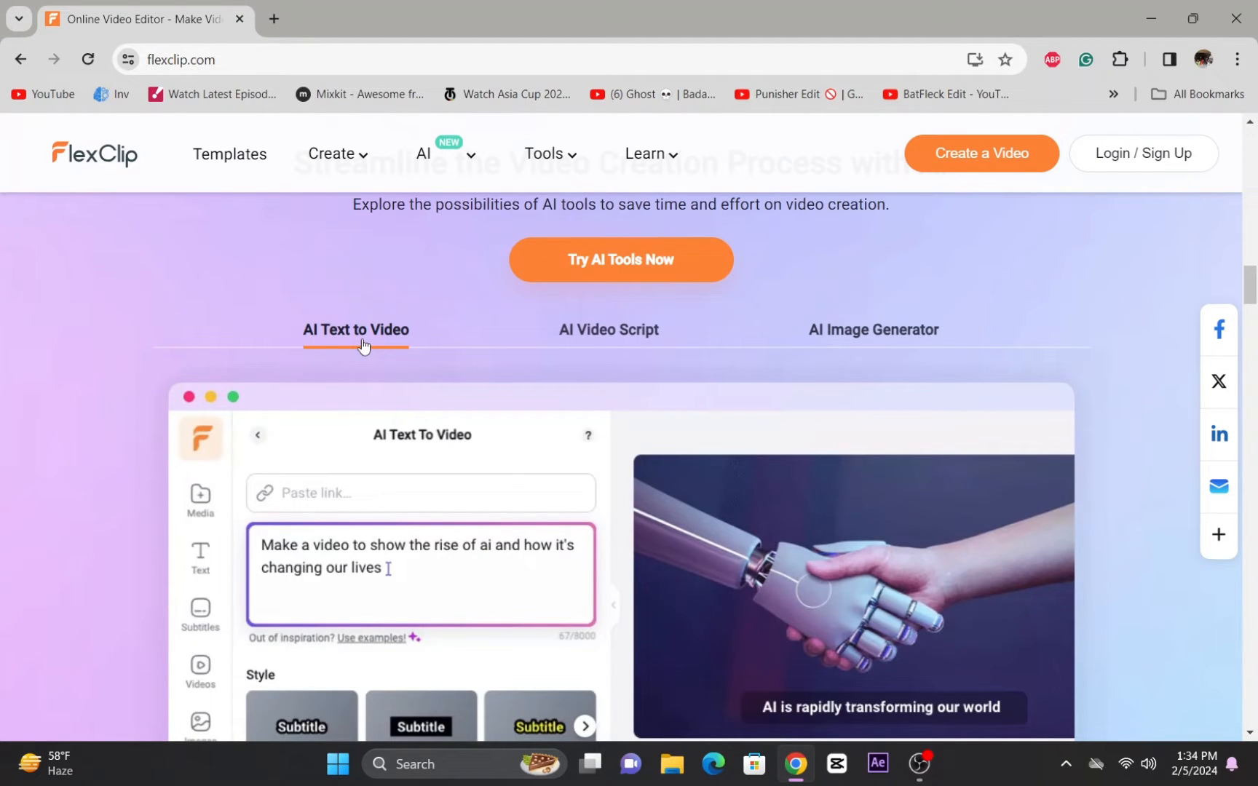
click(608, 329)
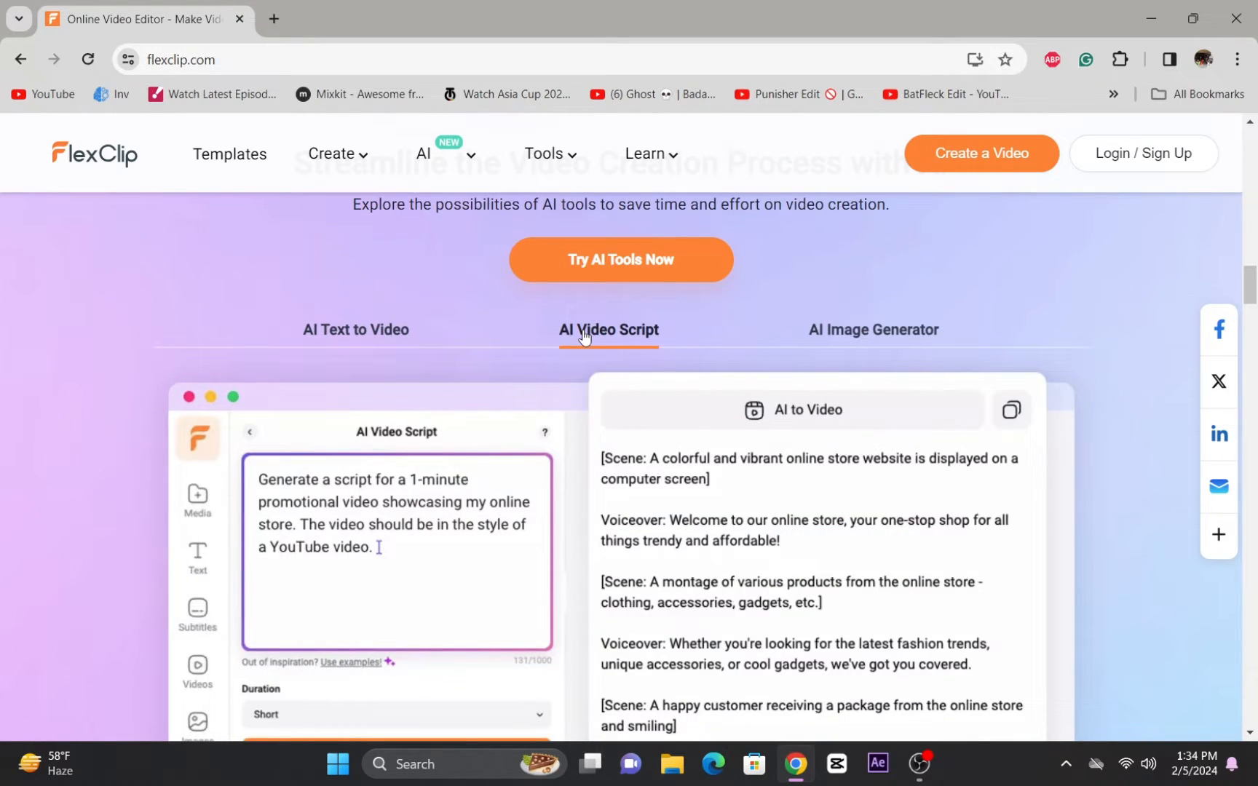
click(355, 329)
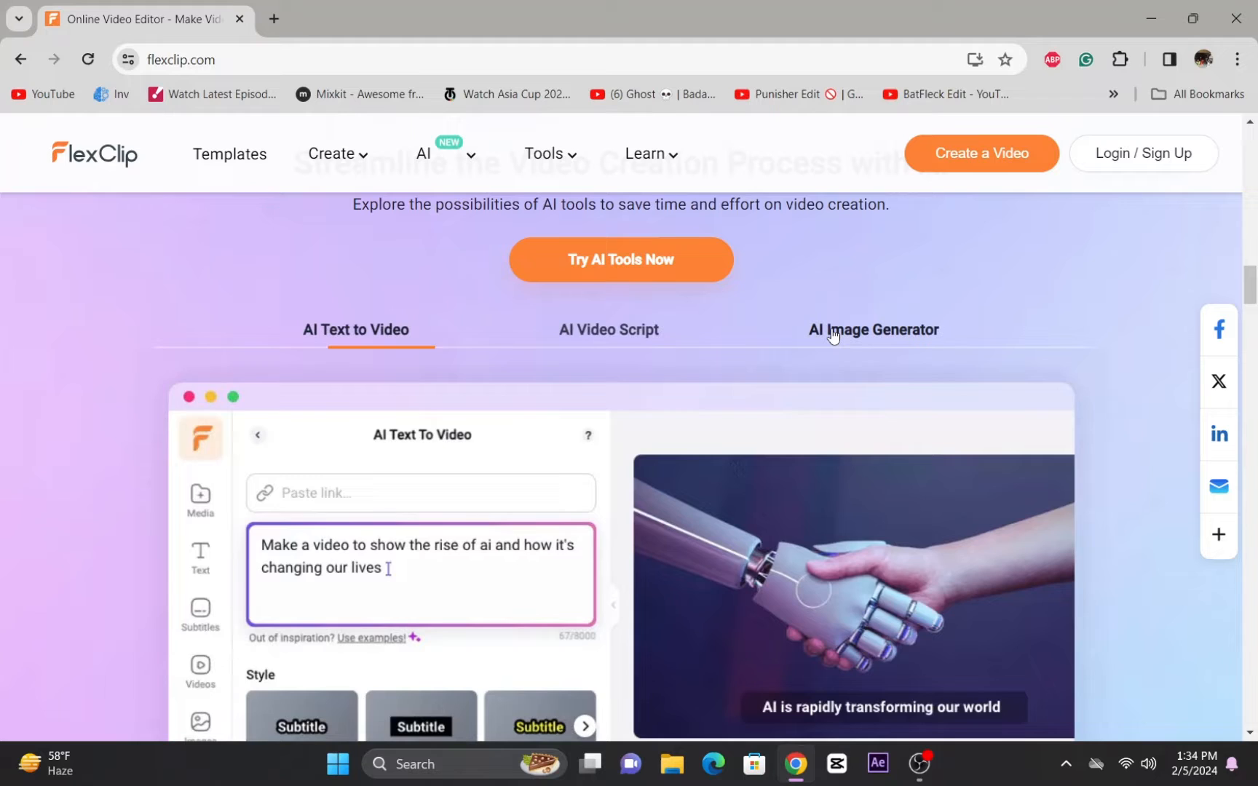
click(874, 329)
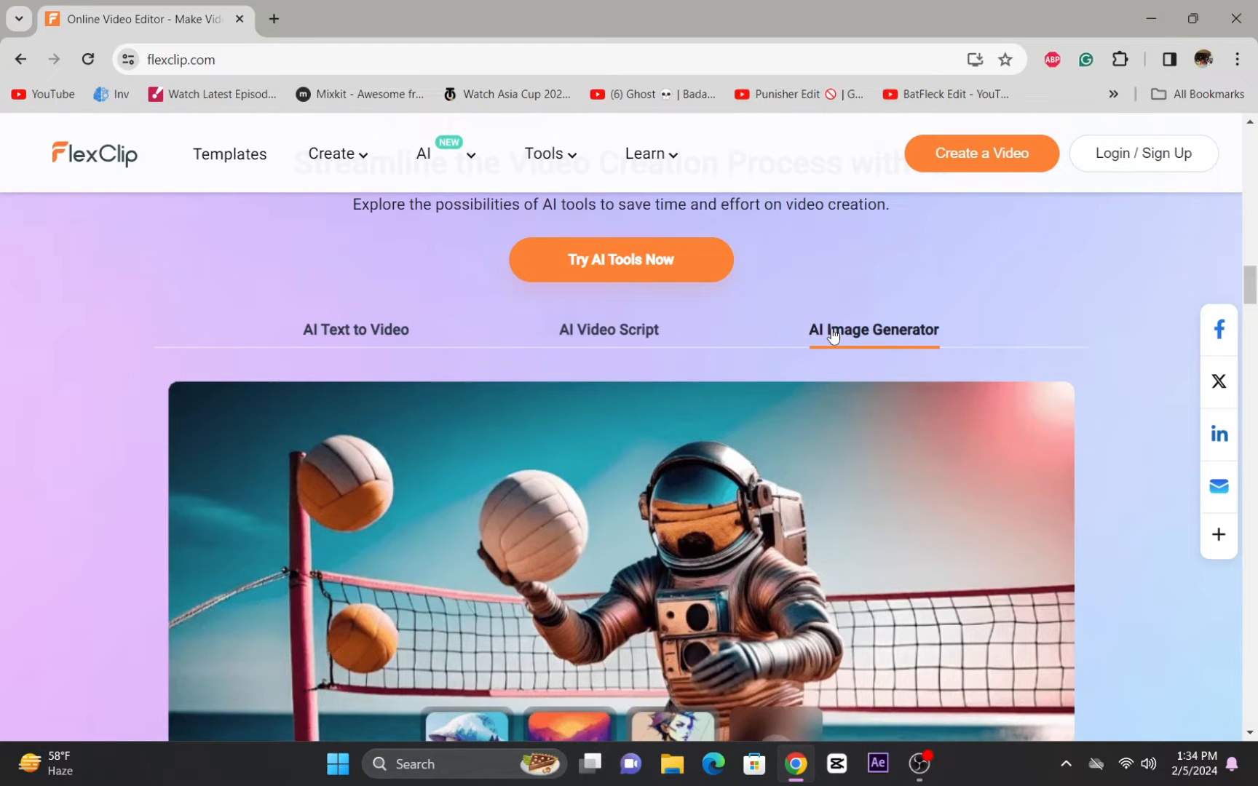
scroll(down, 3)
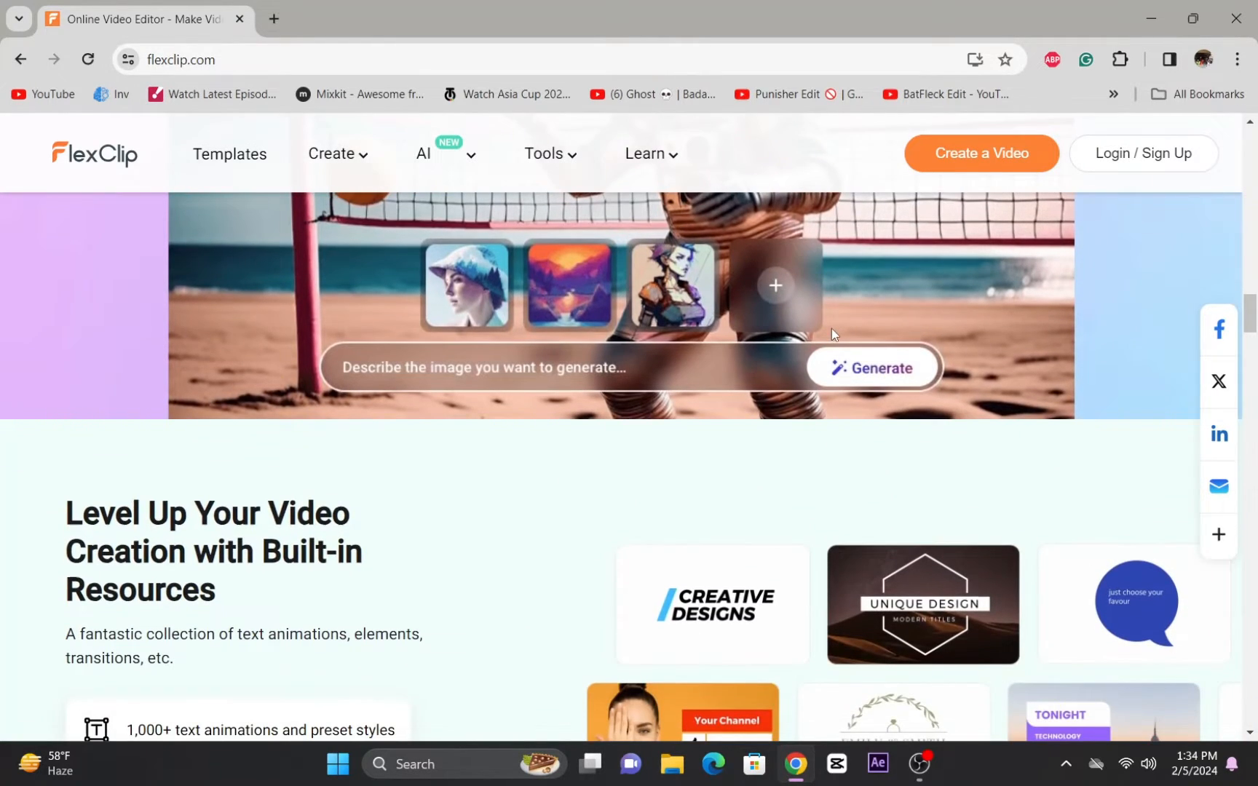
scroll(down, 3)
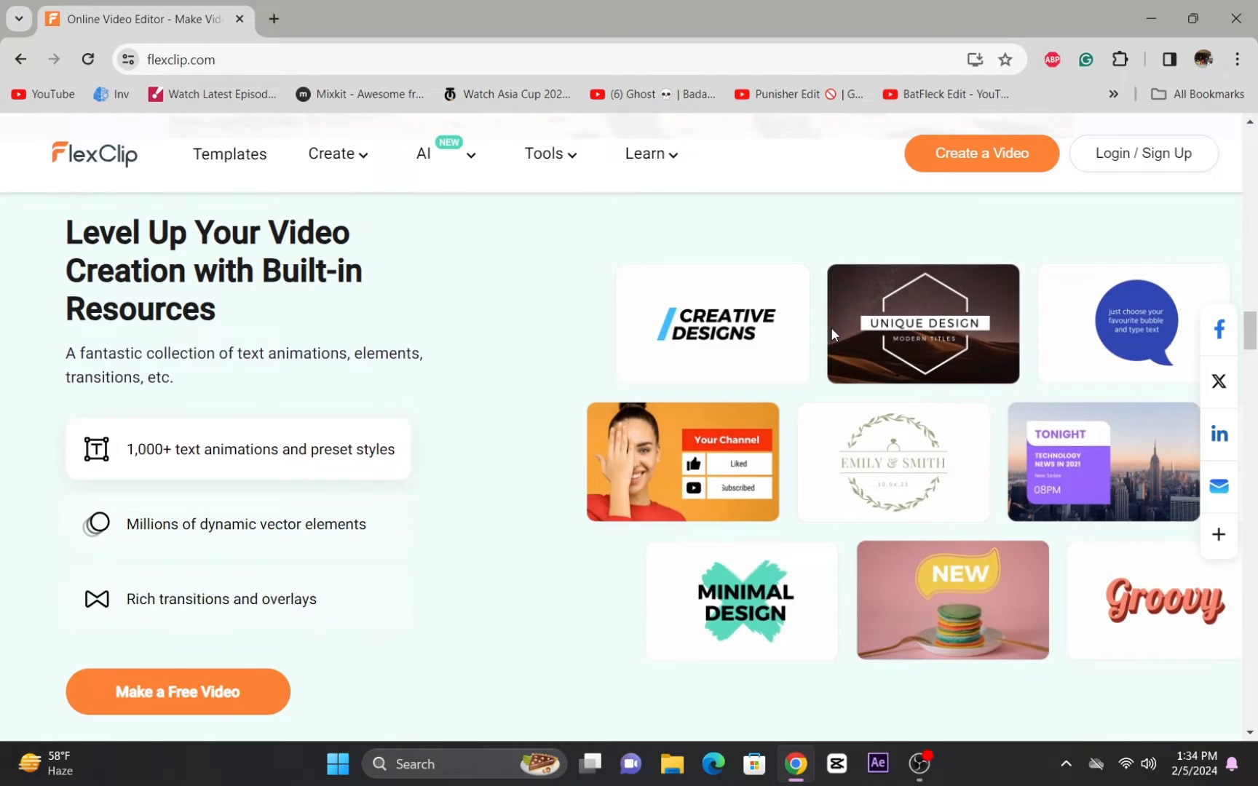
scroll(down, 3)
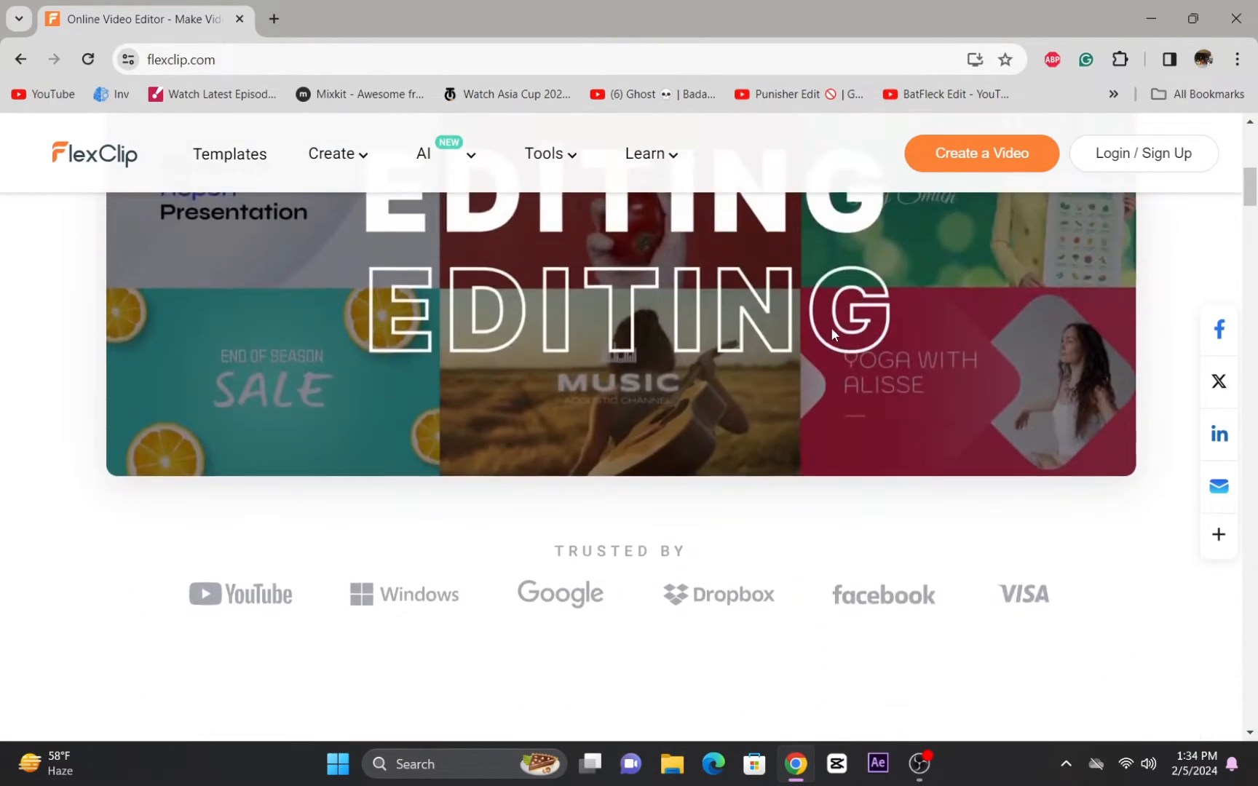
scroll(up, 3)
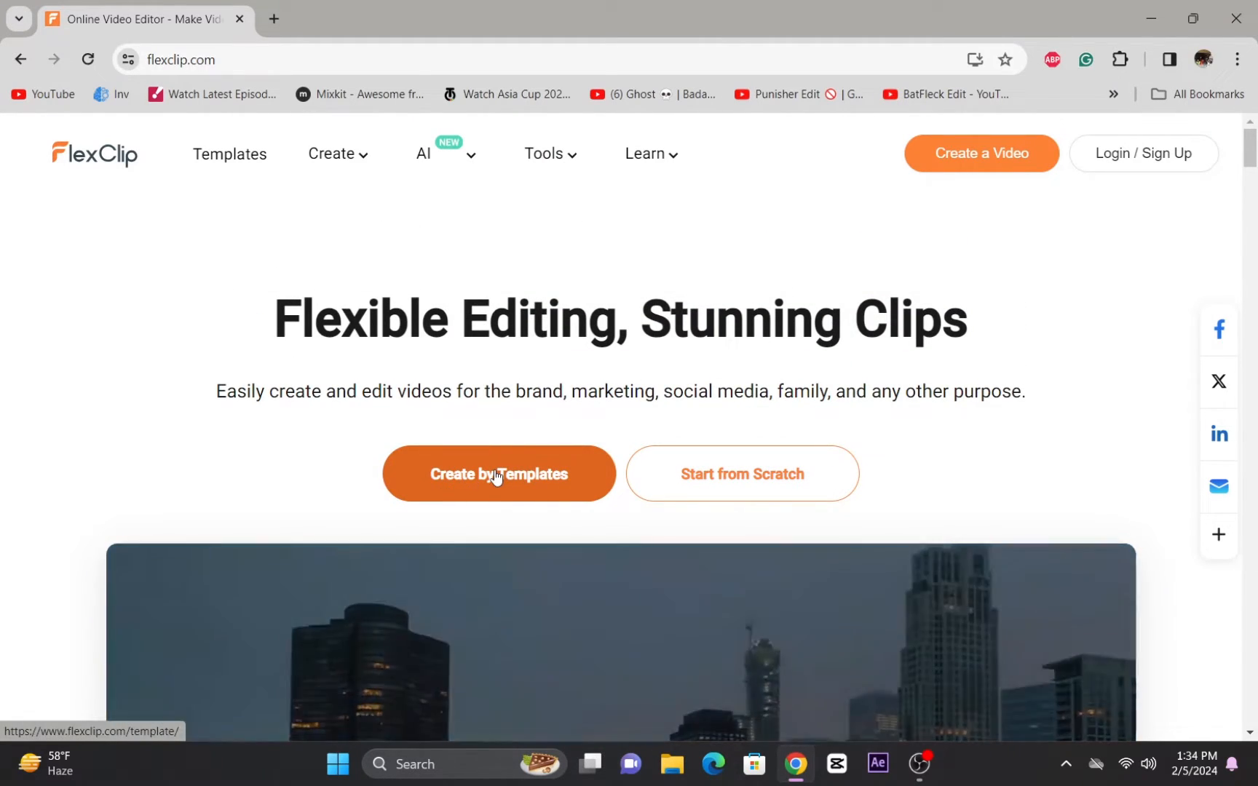
- Start a new video project and add a business clip from Downloads as a layer
click(498, 473)
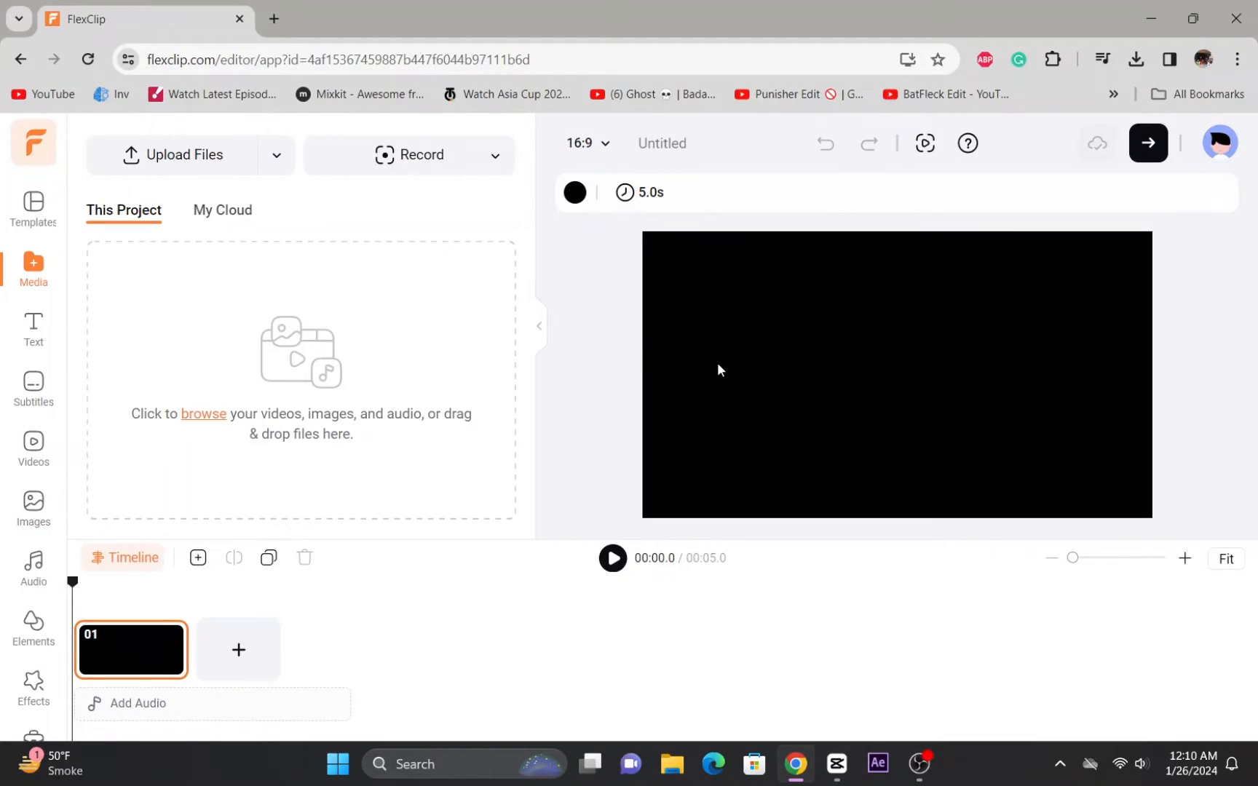
mouse_move(603, 365)
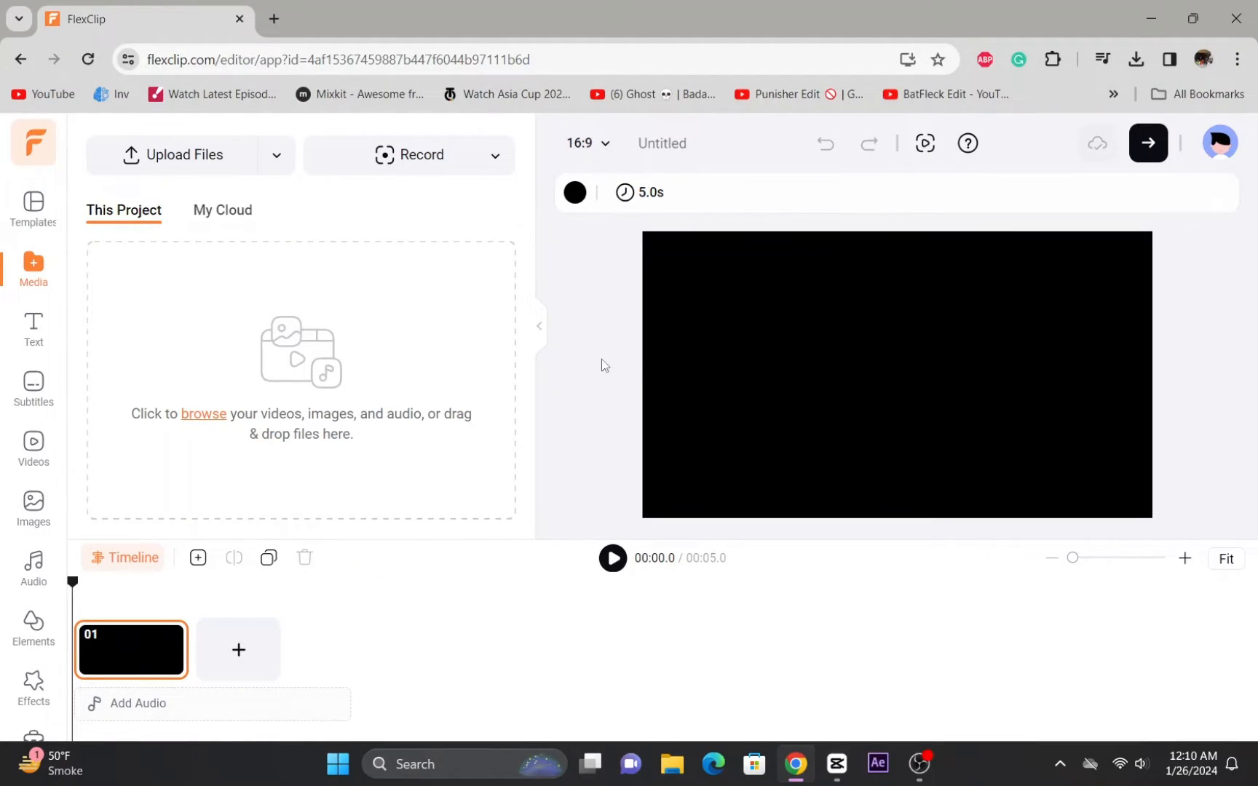
mouse_move(167, 154)
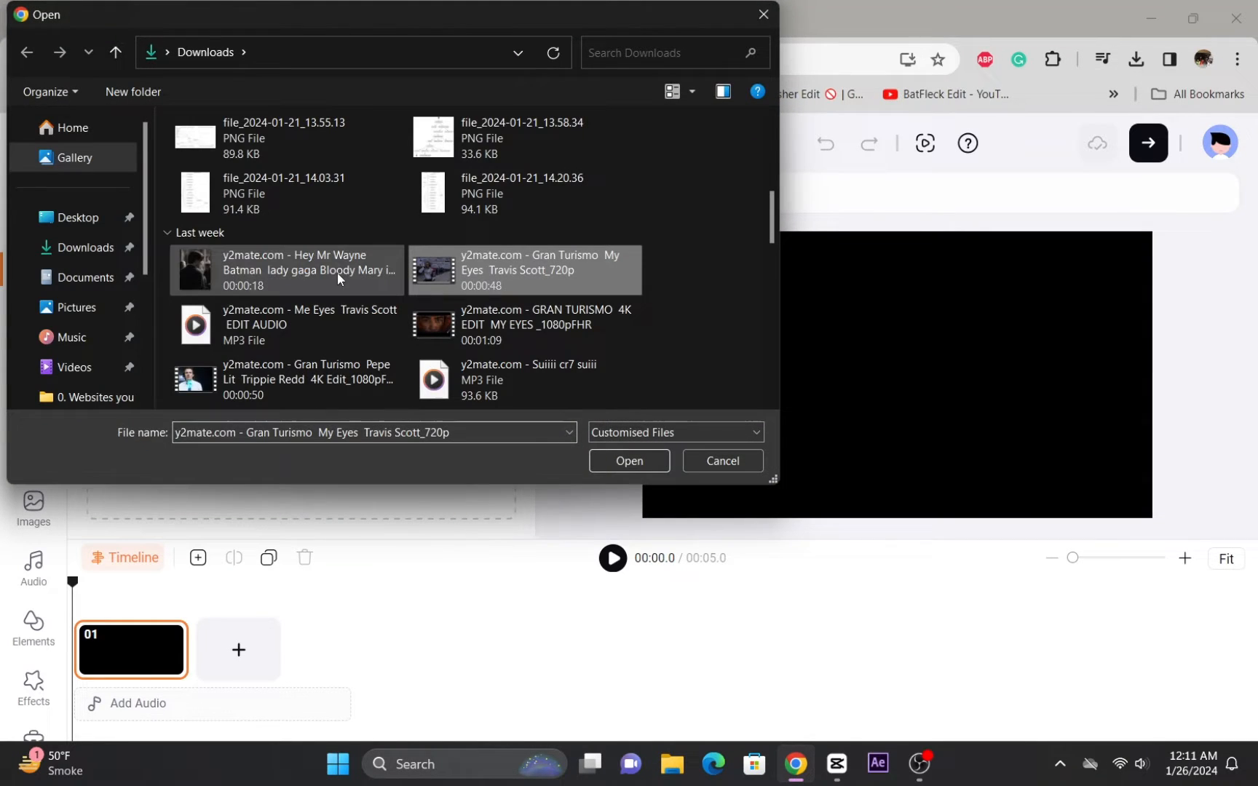
click(309, 270)
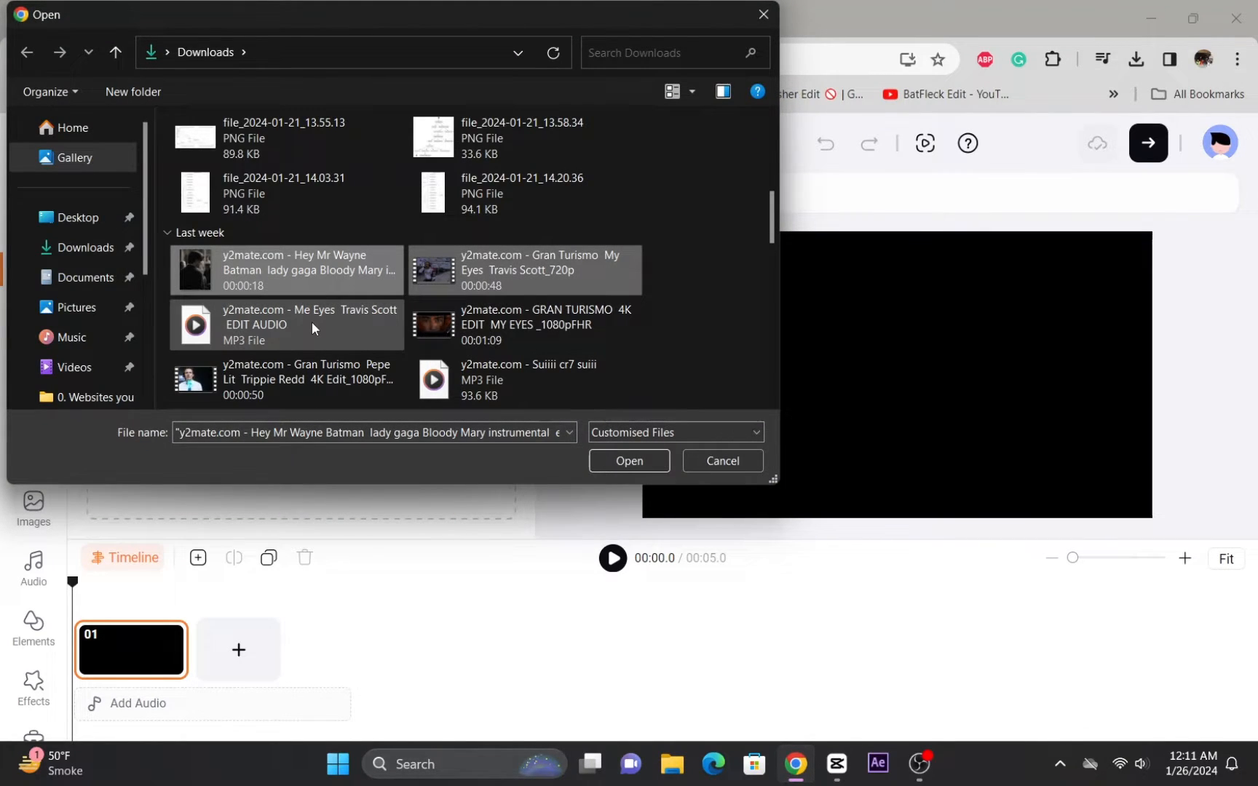
click(629, 461)
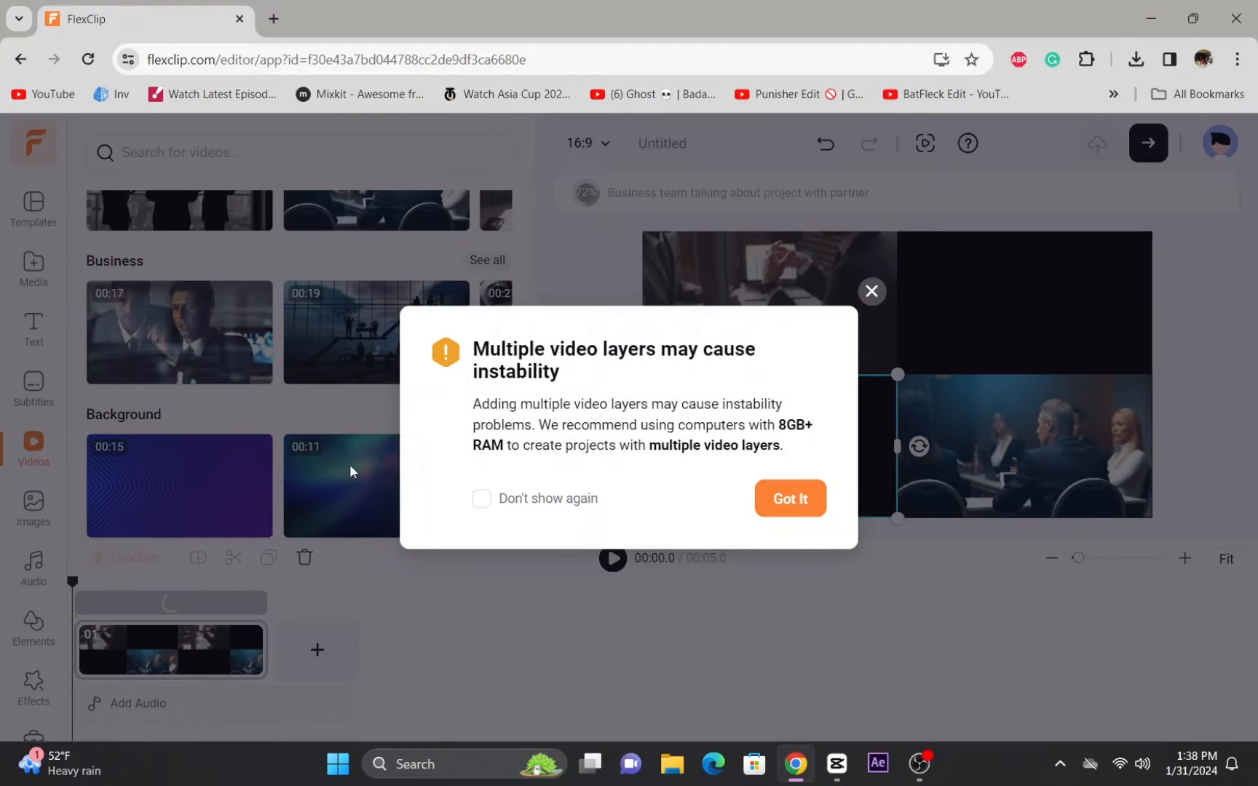
- Dismiss the multiple-video-layers warning and check playback of the 2x2 grid
click(790, 498)
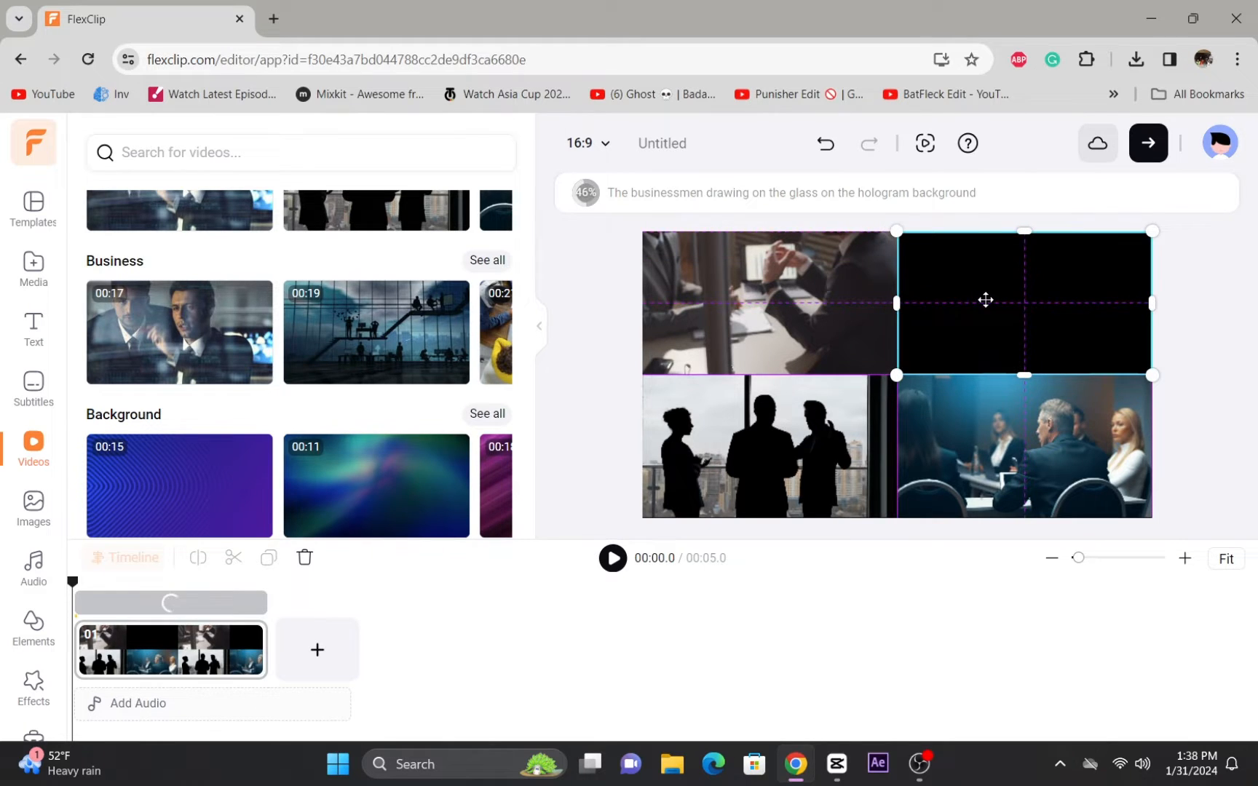
click(611, 559)
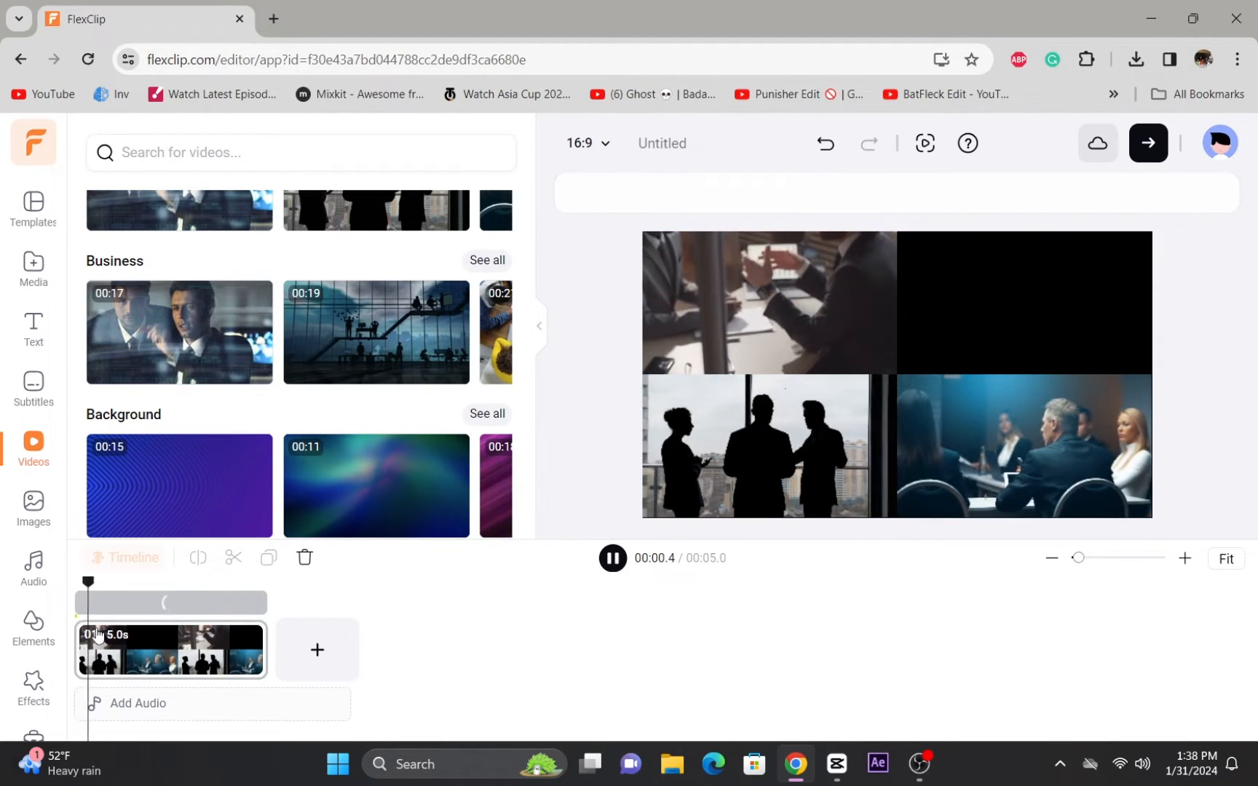
click(611, 557)
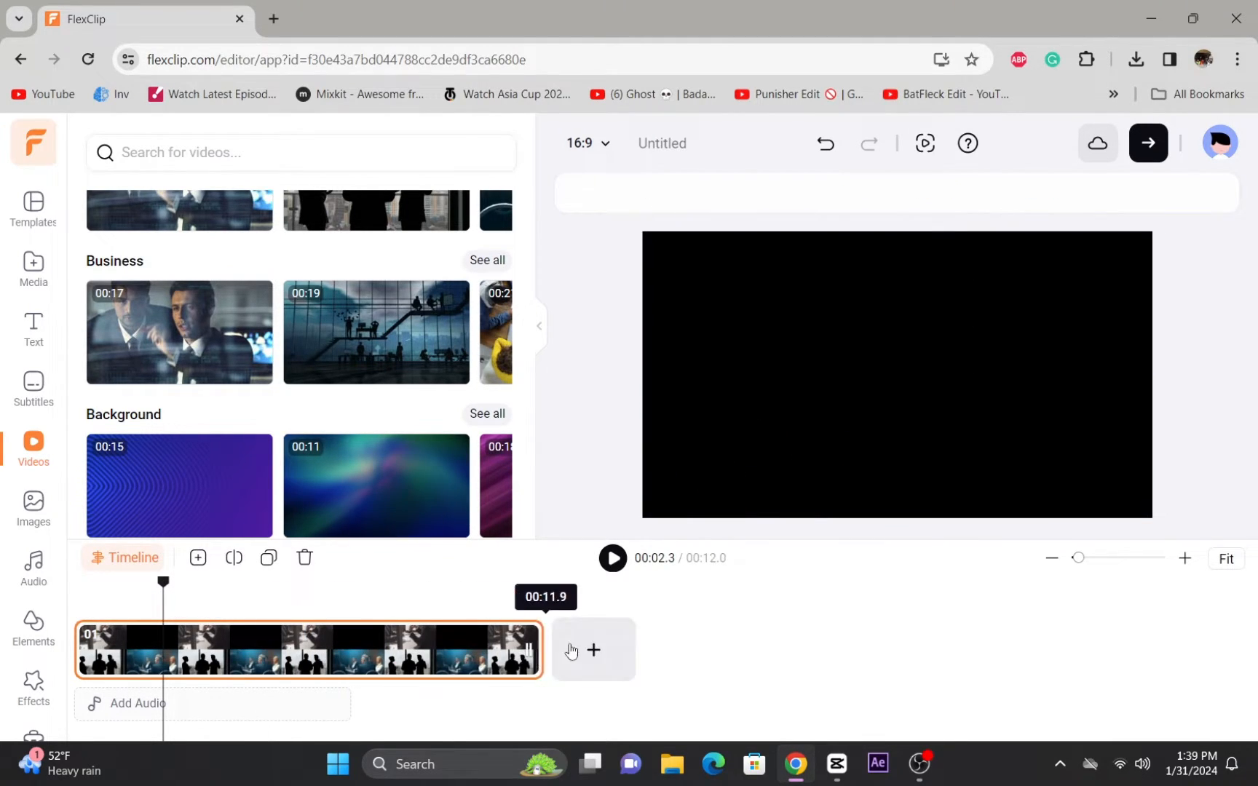
- Lengthen the grid scene to 17 seconds and preview the four-clip result
click(592, 649)
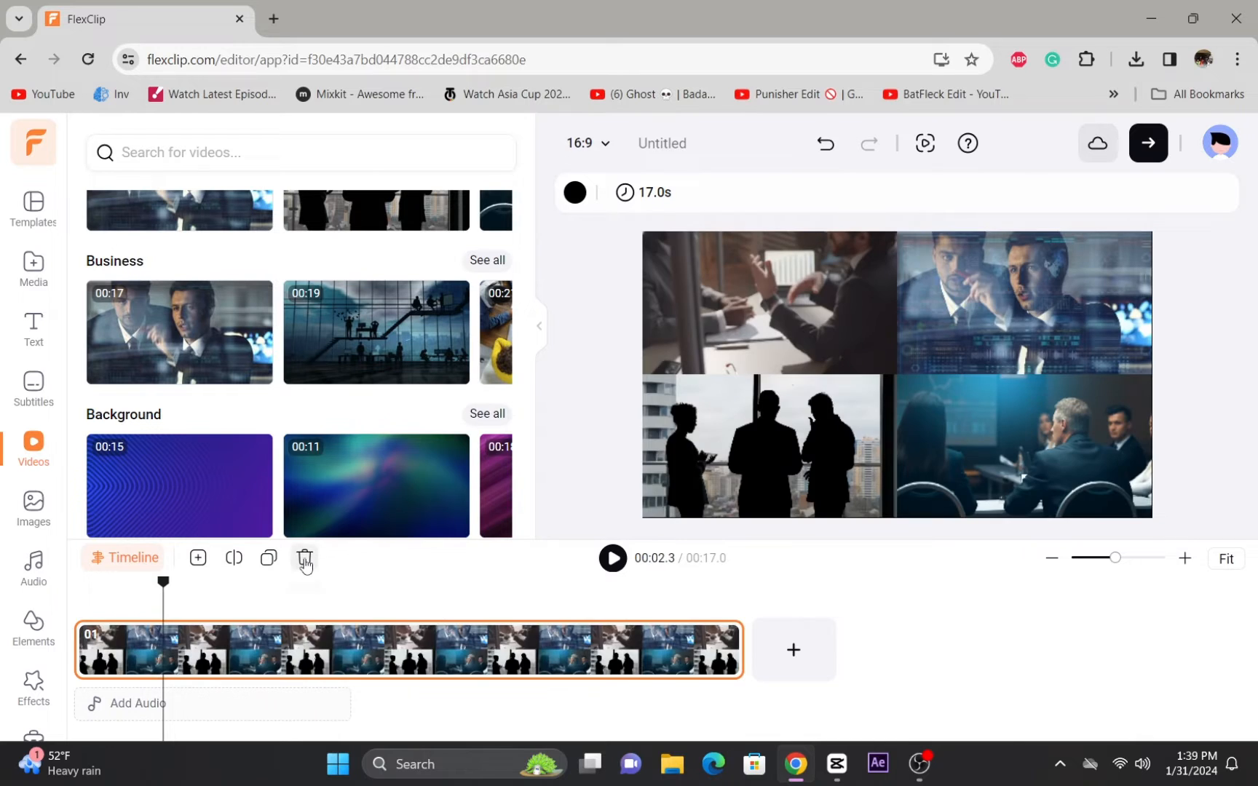
click(611, 557)
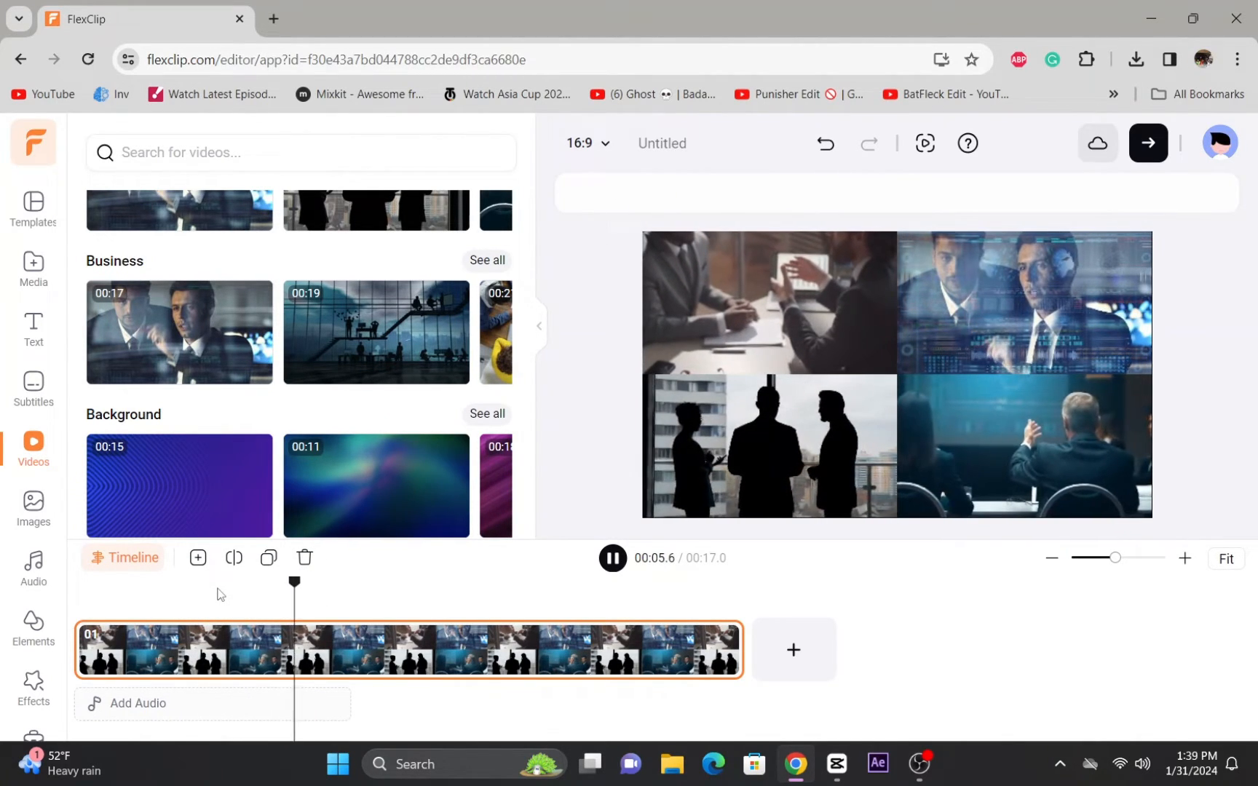
click(610, 557)
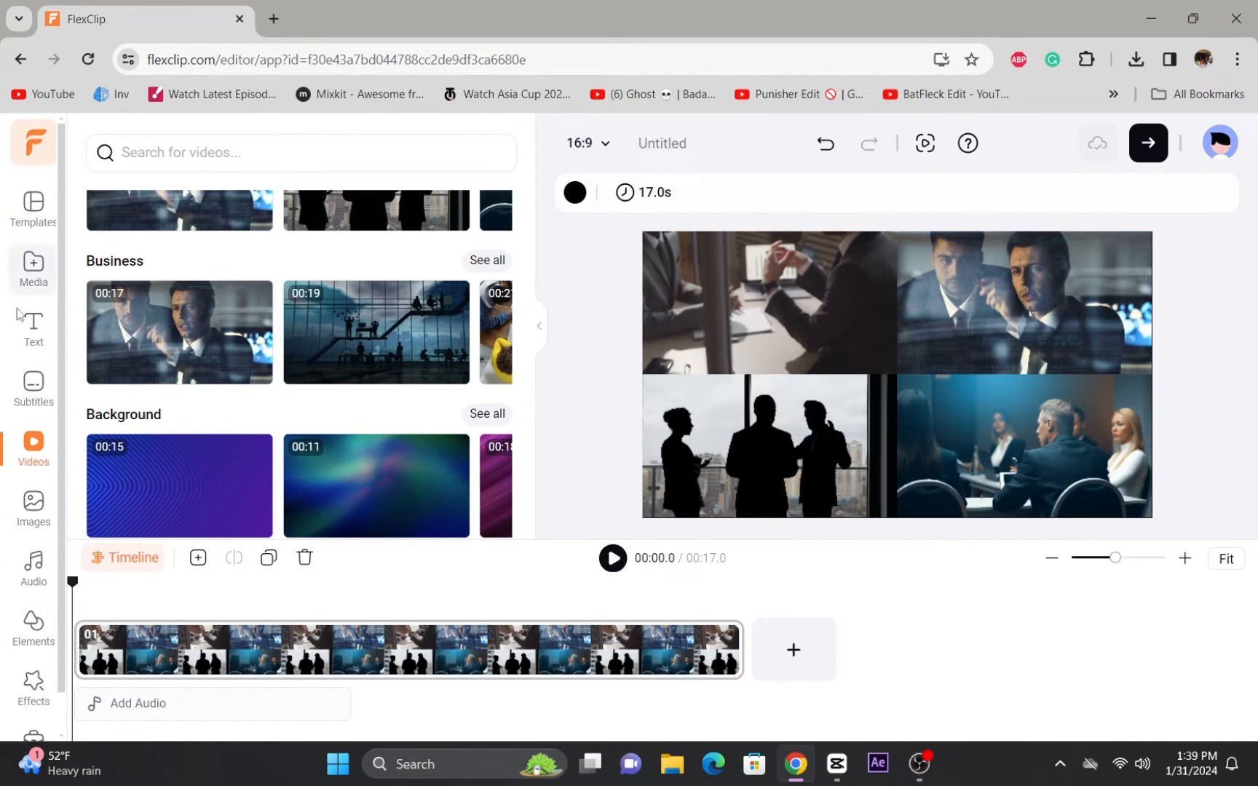
mouse_move(28, 258)
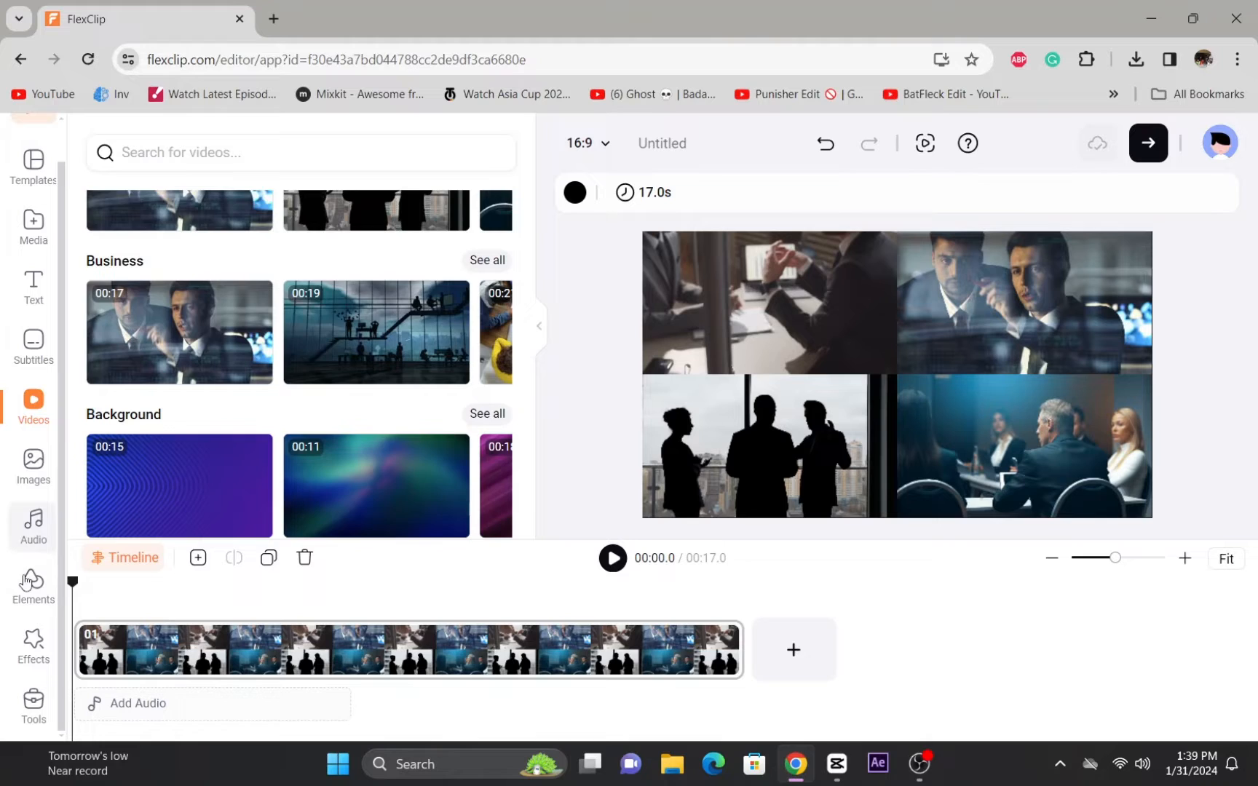
- Browse the Elements shapes and stickers, then switch to the stock Images library
click(32, 584)
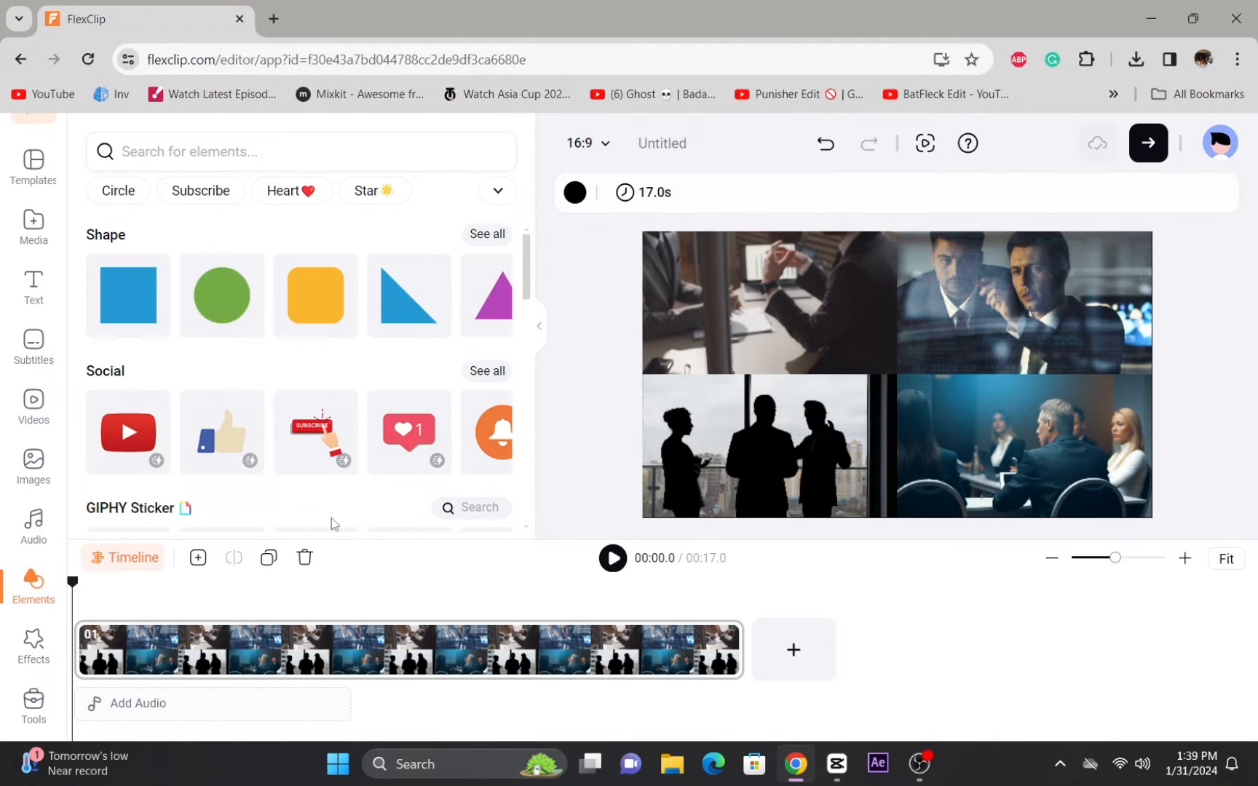
scroll(down, 3)
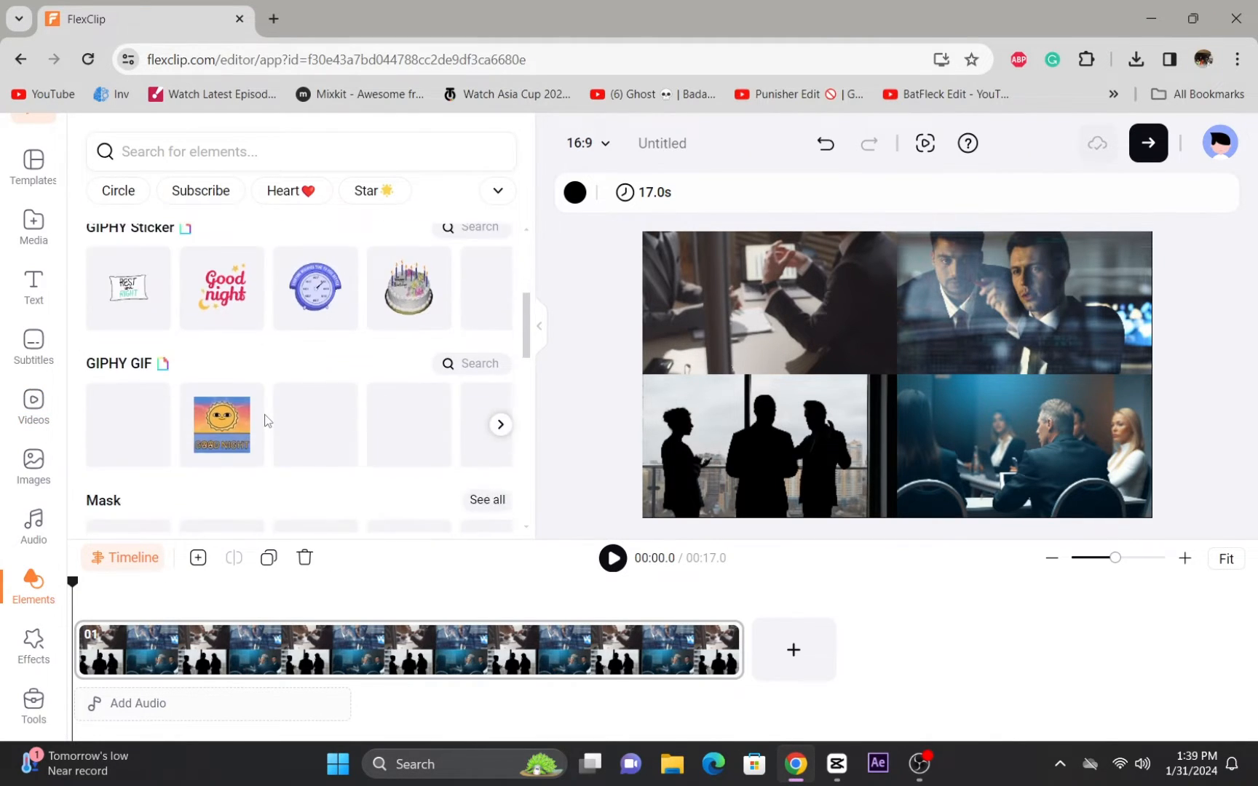
click(32, 466)
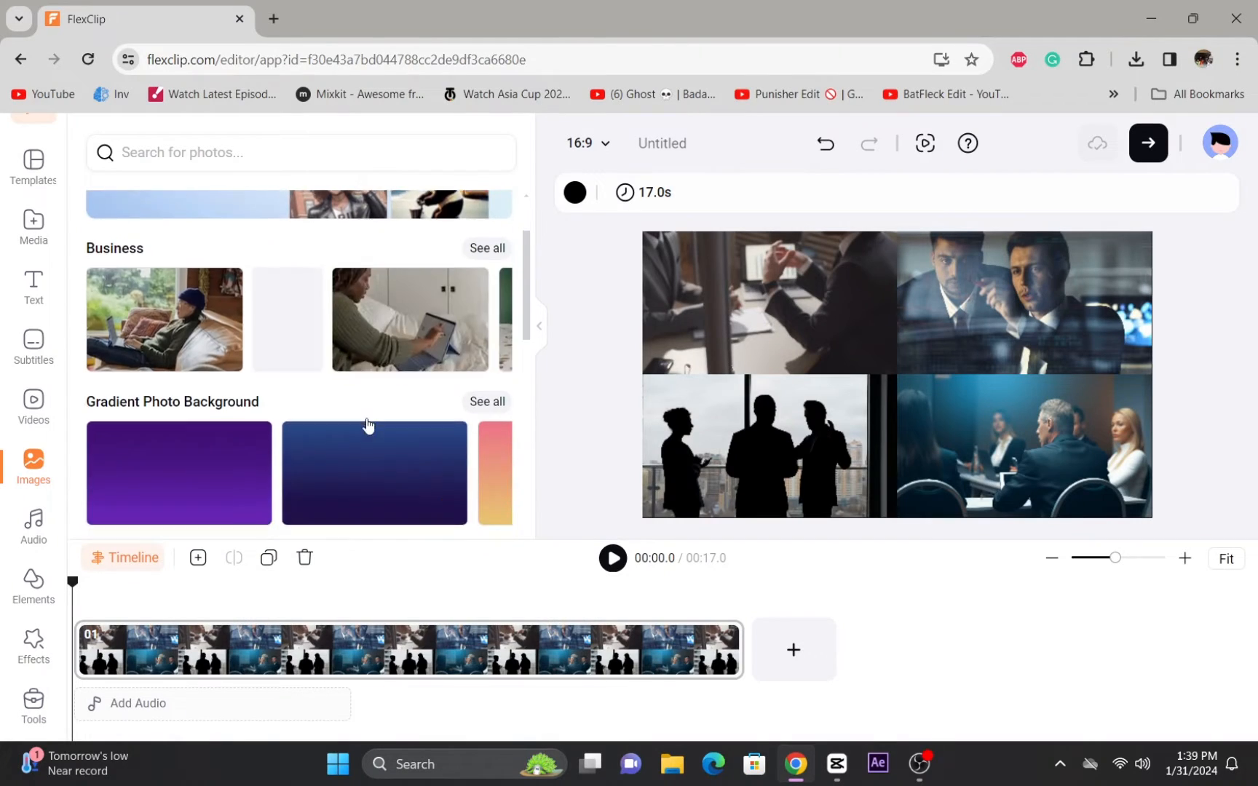
- Scroll through stock photo categories such as Real Estate and Animal
scroll(down, 3)
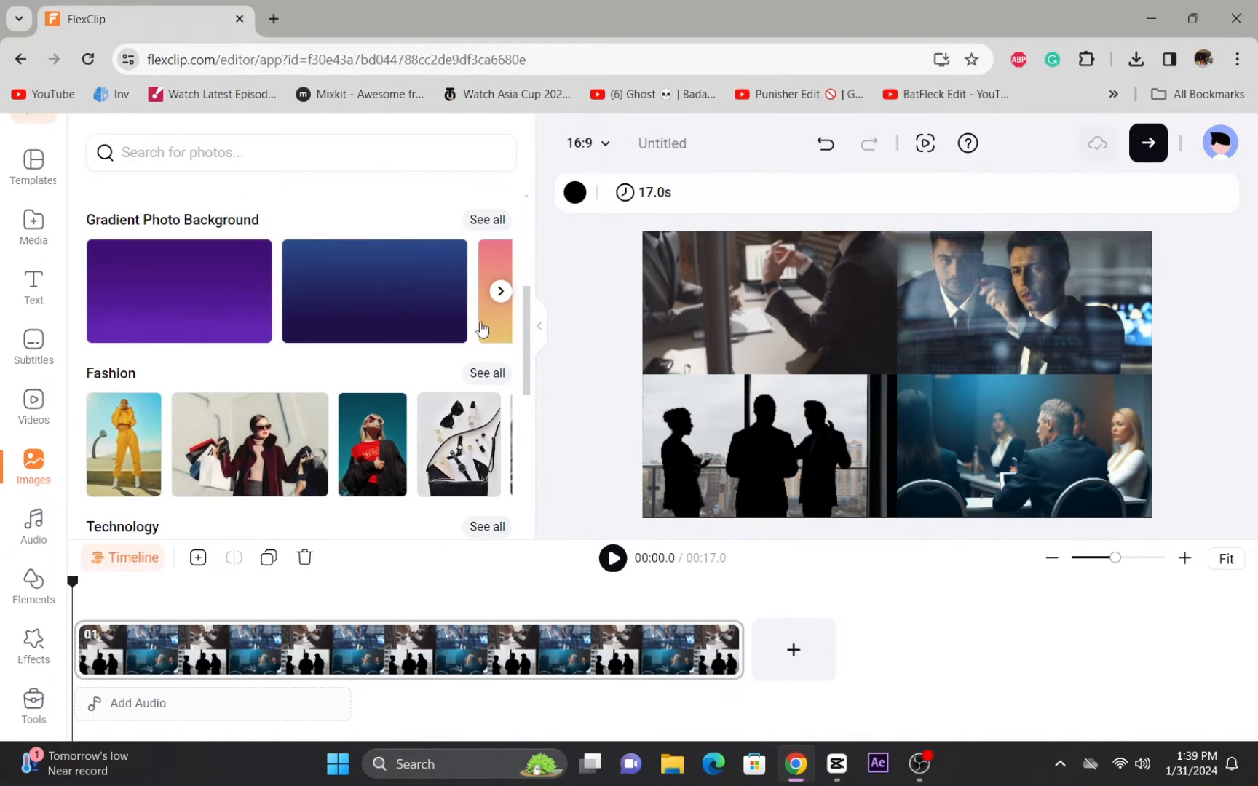
scroll(down, 3)
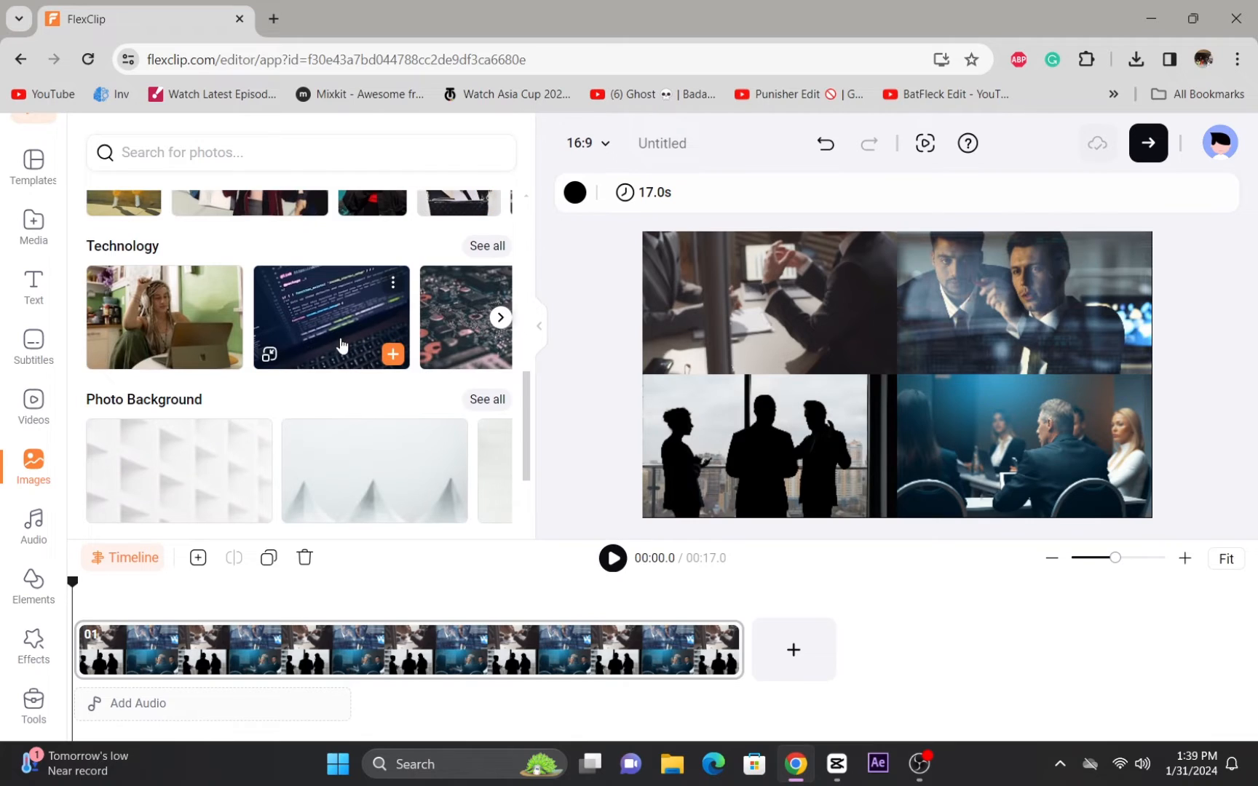
scroll(down, 3)
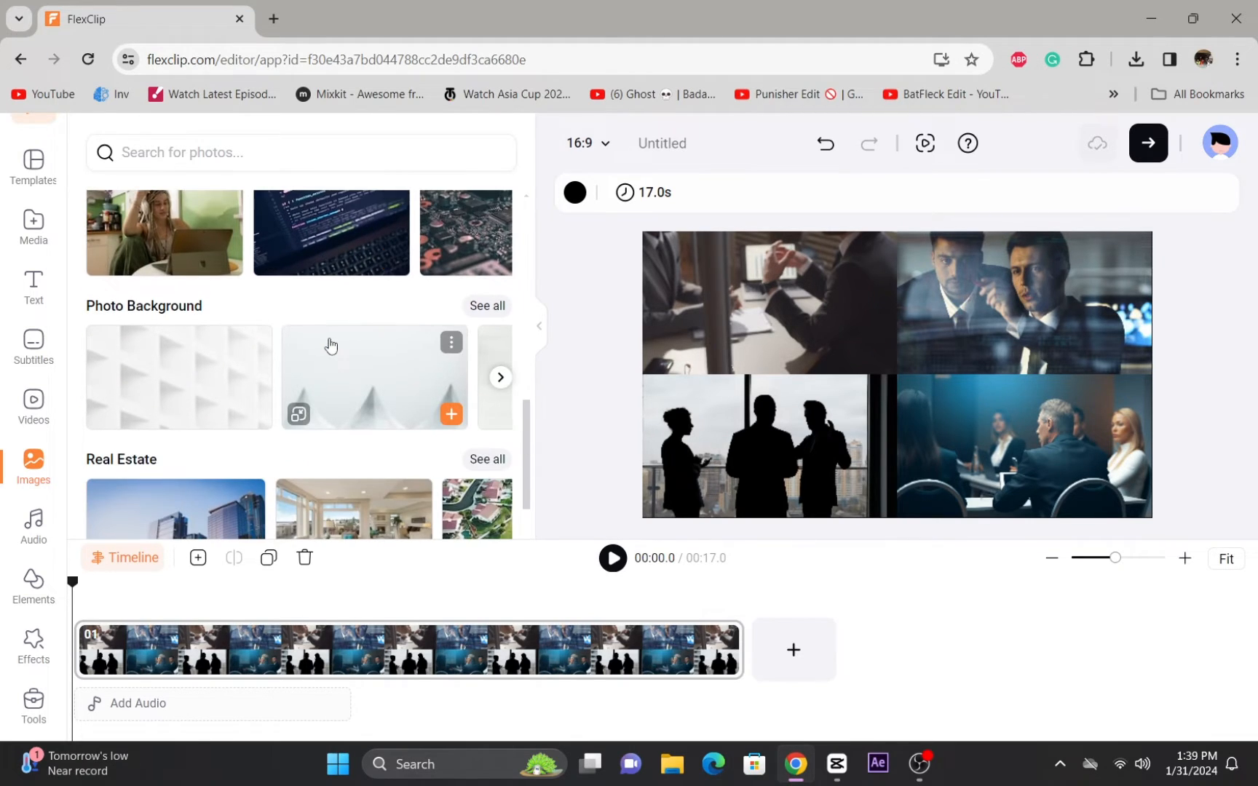
scroll(down, 3)
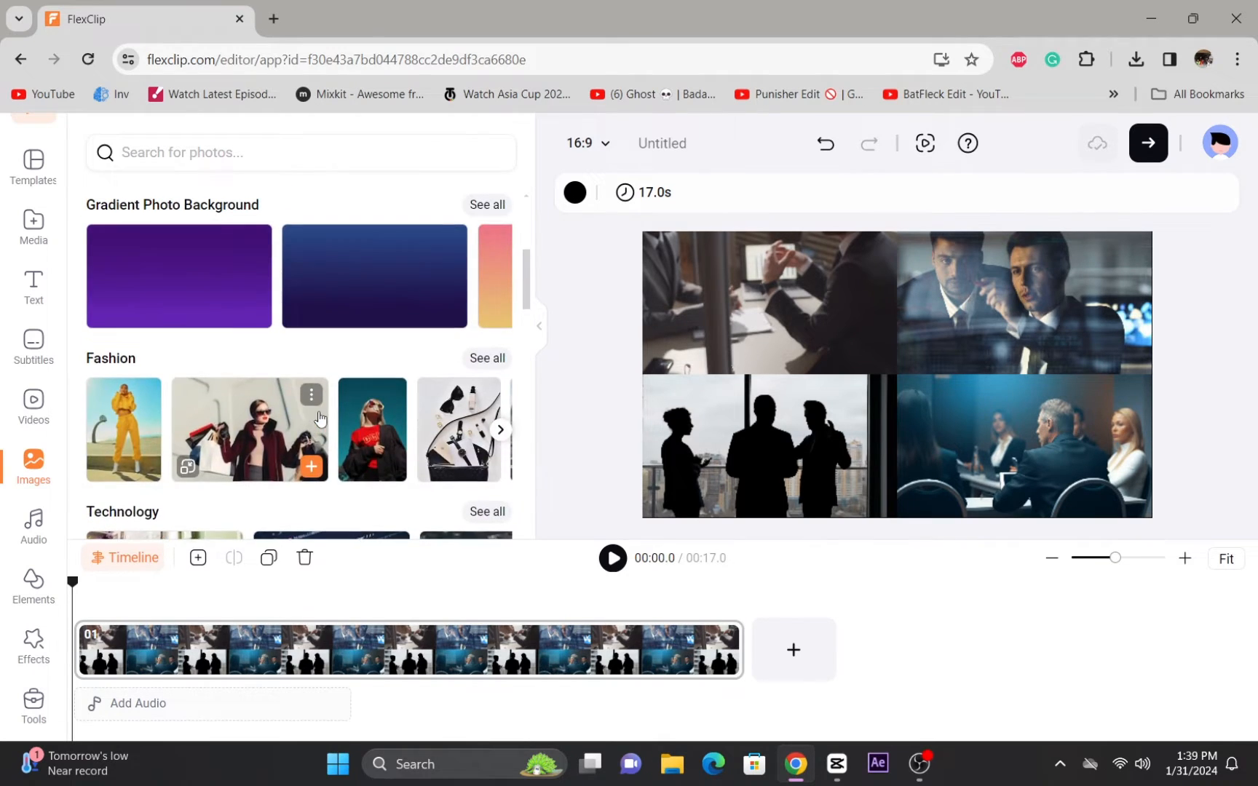
scroll(down, 3)
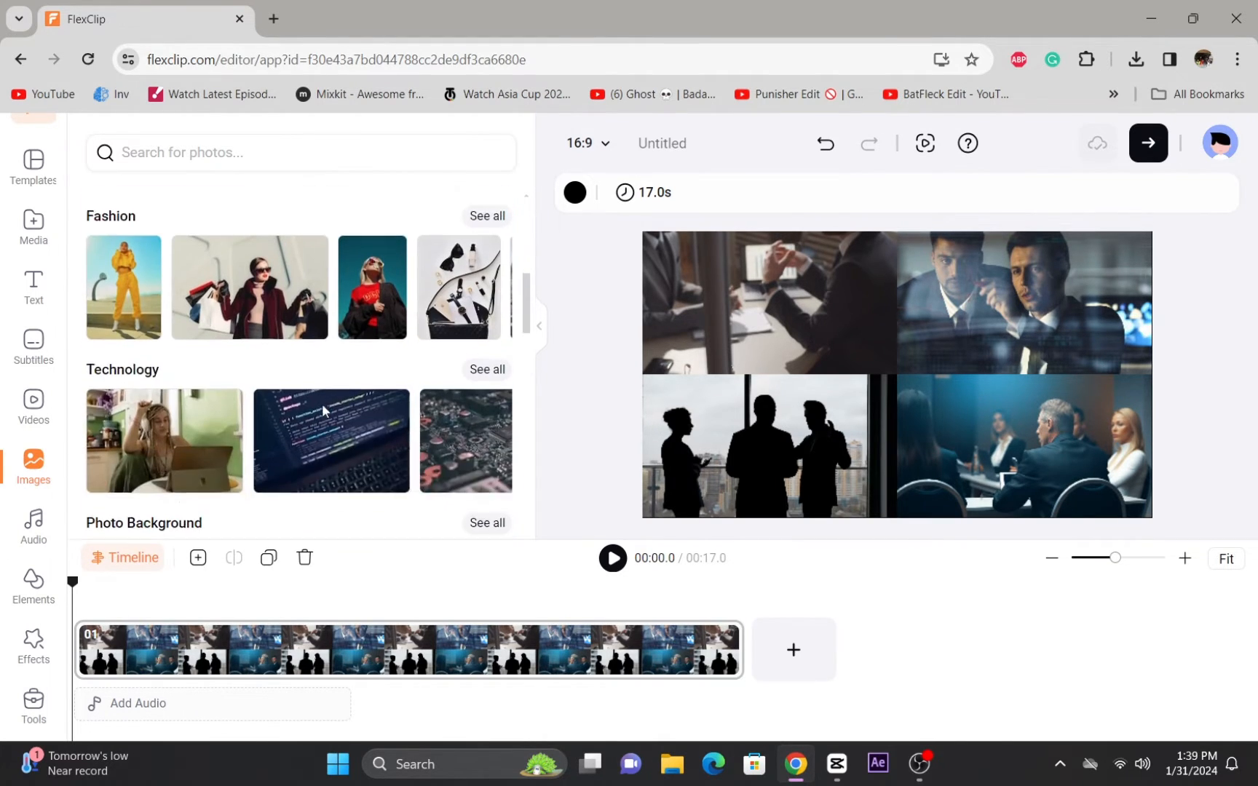
scroll(down, 3)
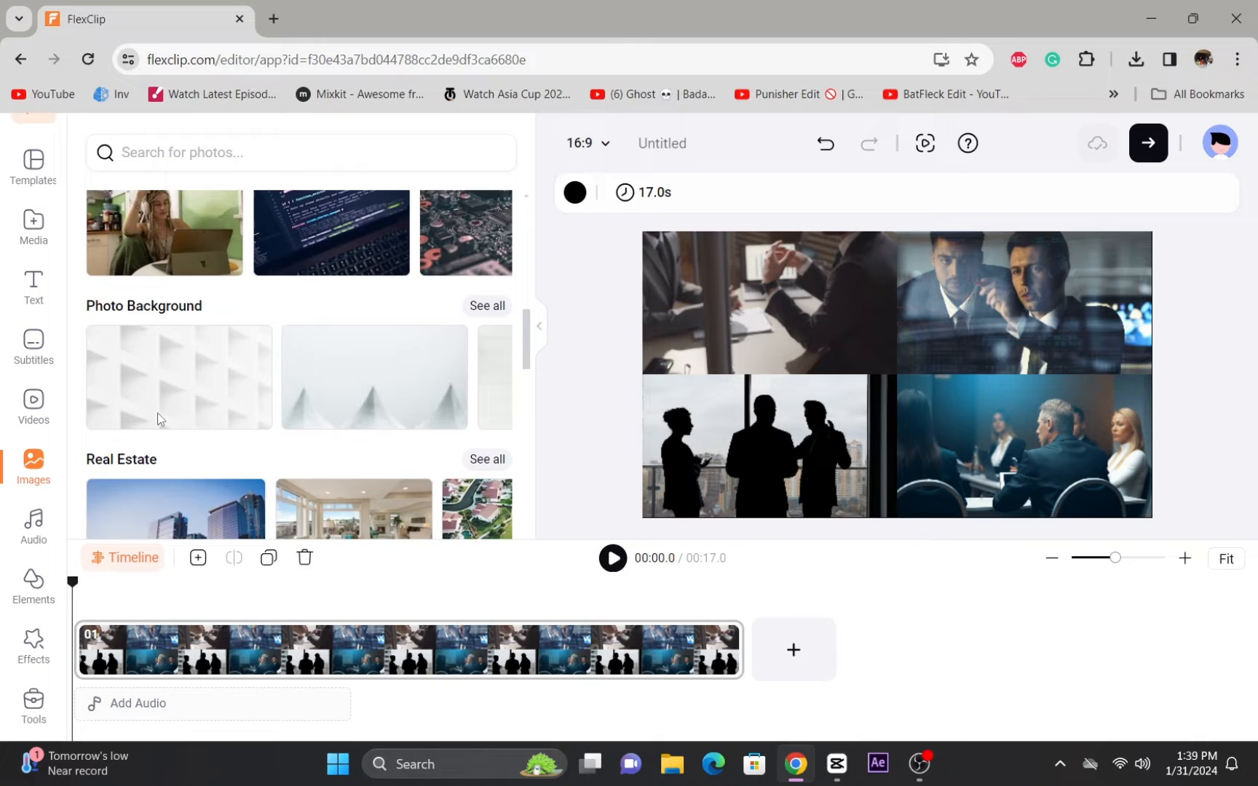
scroll(down, 3)
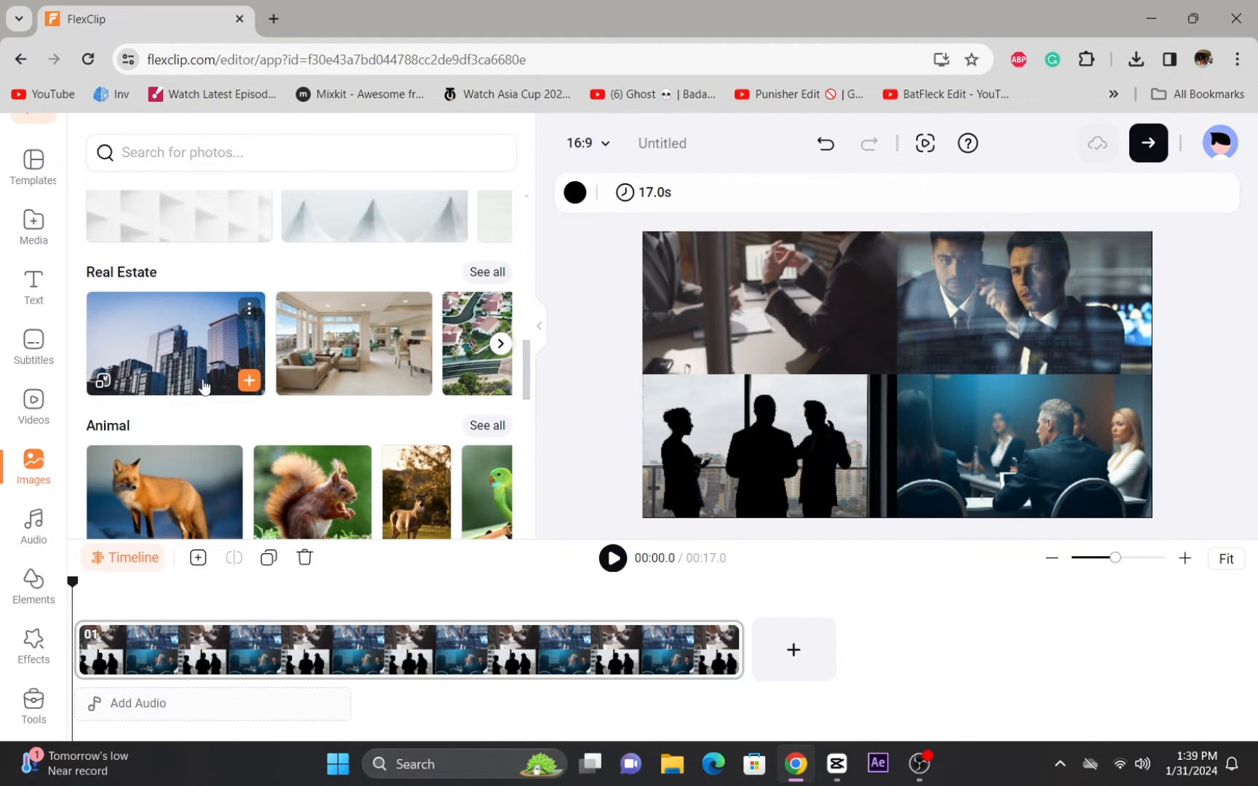